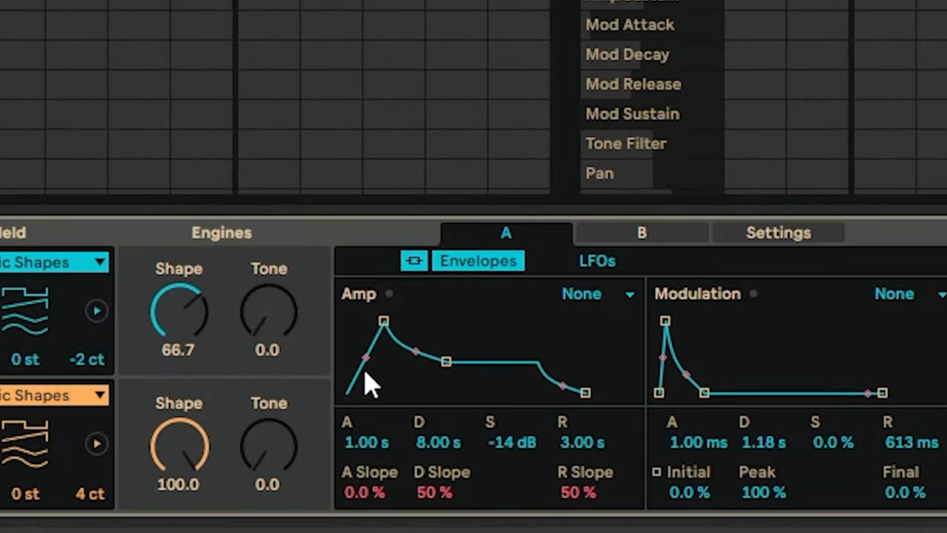
mouse_move(402, 388)
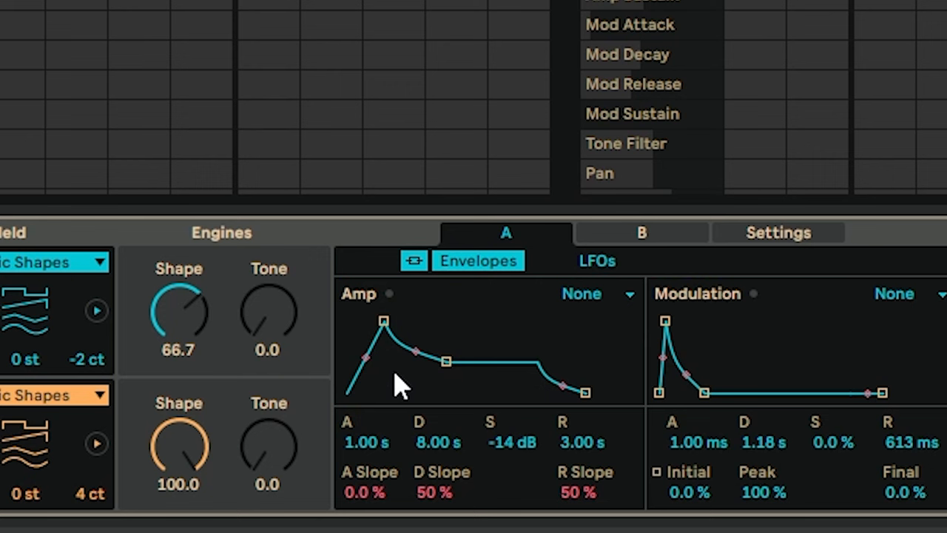
mouse_move(367, 407)
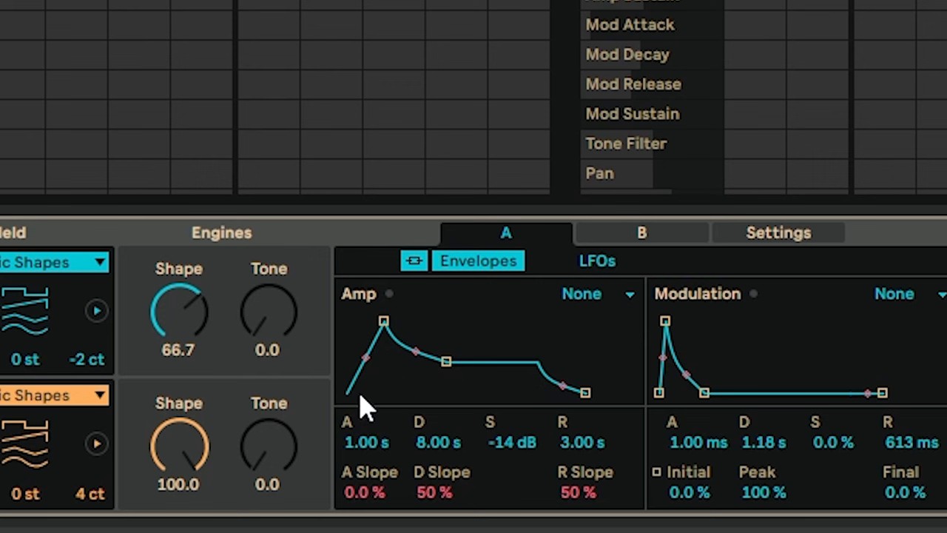
mouse_move(333, 451)
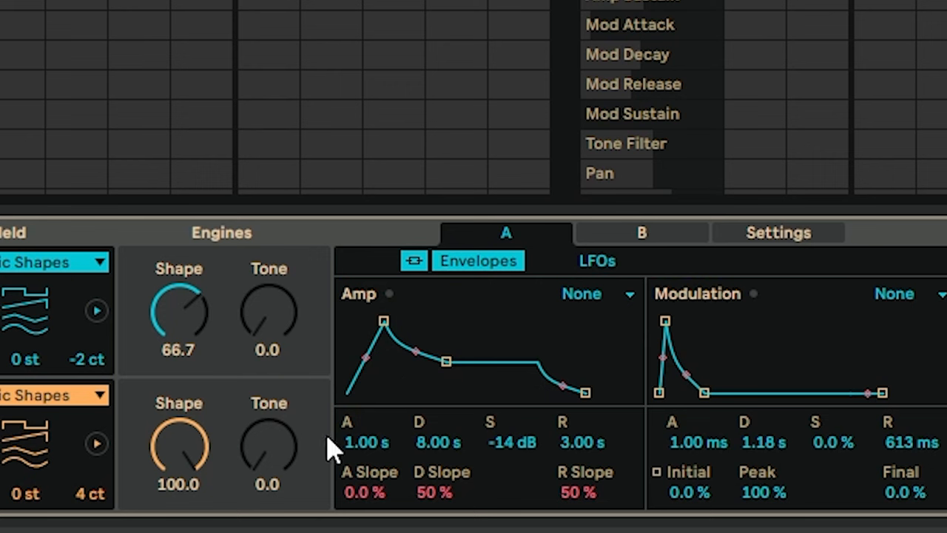
mouse_move(379, 451)
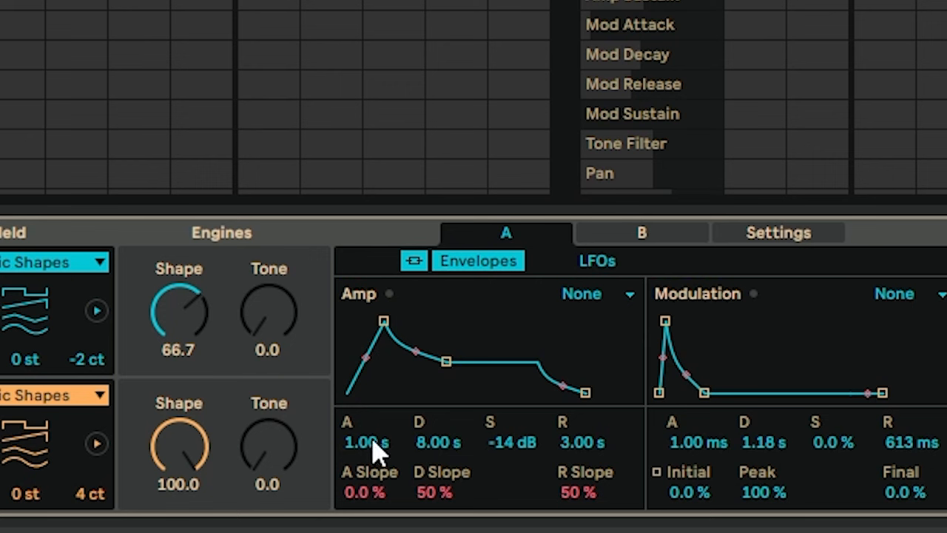
mouse_move(370, 473)
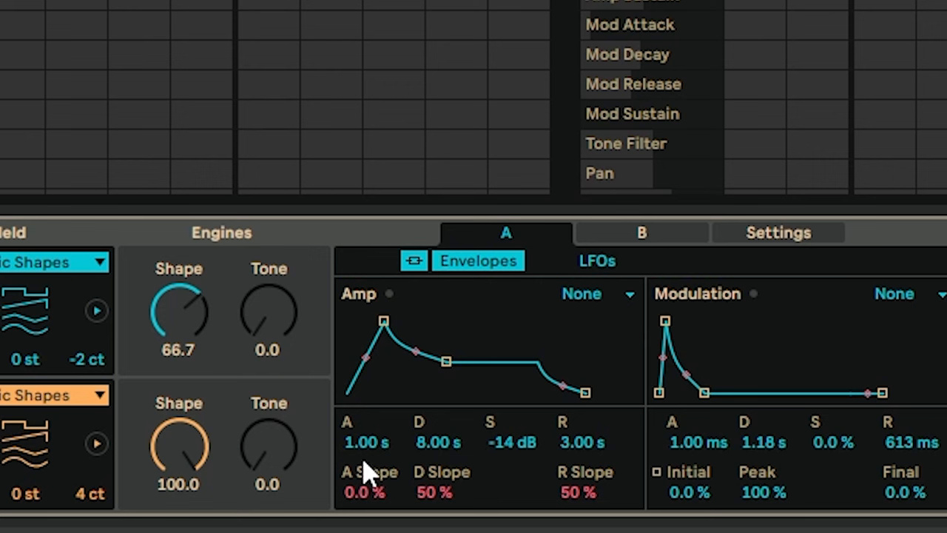
mouse_move(515, 446)
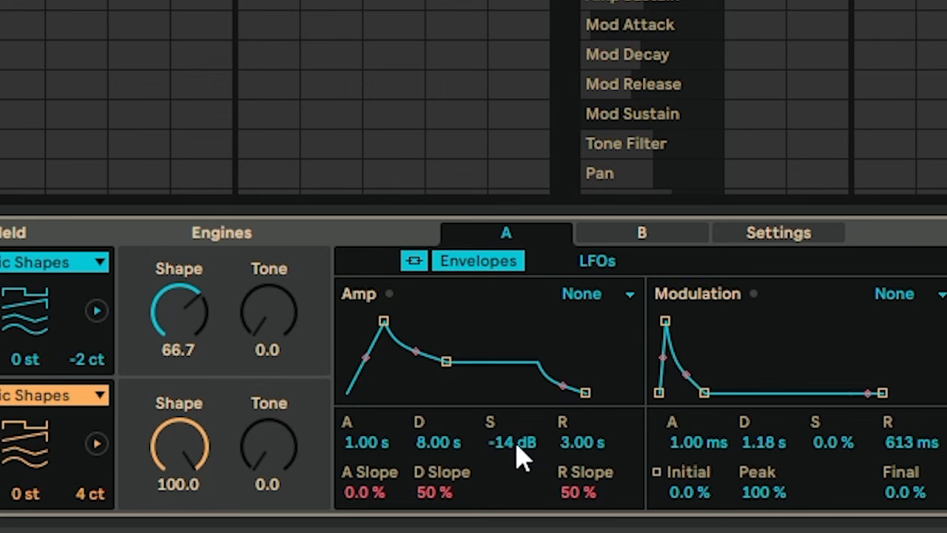
mouse_move(569, 466)
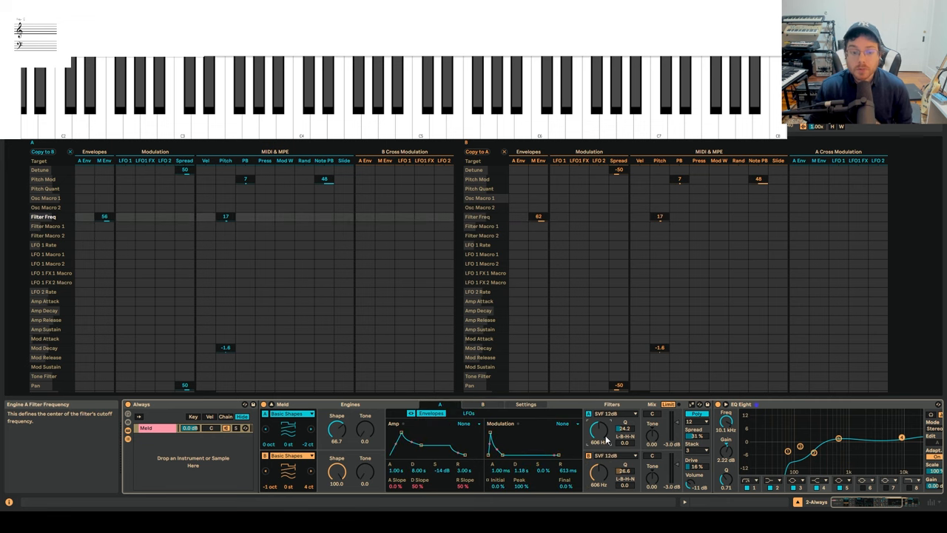
mouse_move(195, 413)
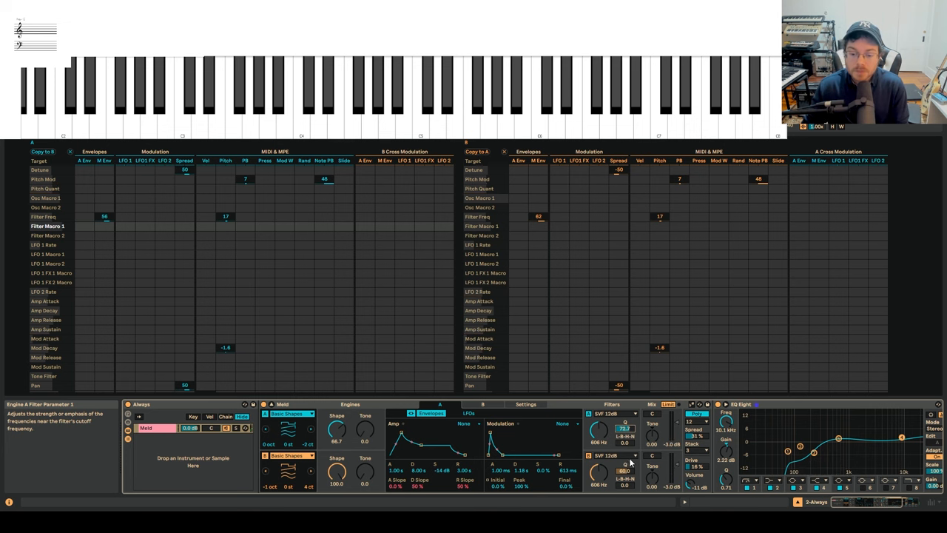
- Route Pitch to Filter Macro 1 in the modulation matrix so resonance tracks the played note
click(482, 404)
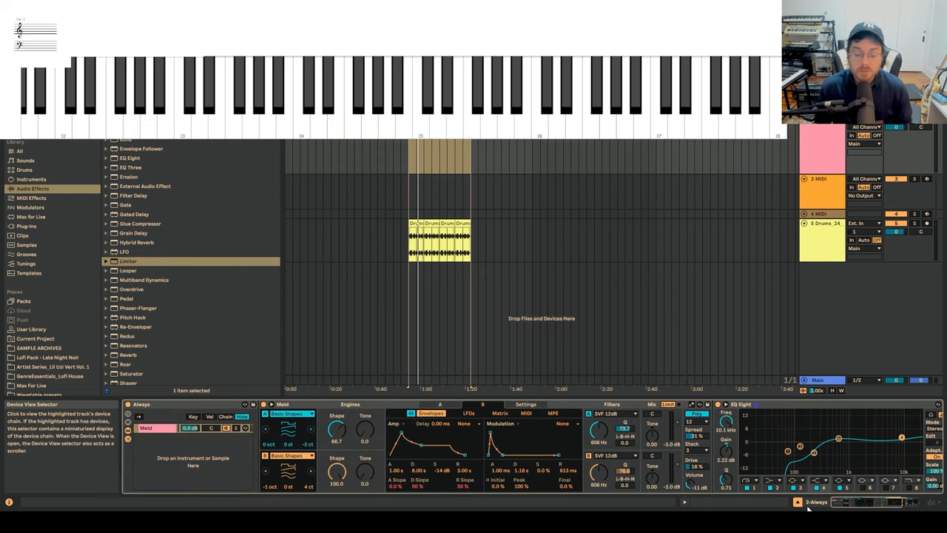
mouse_move(367, 415)
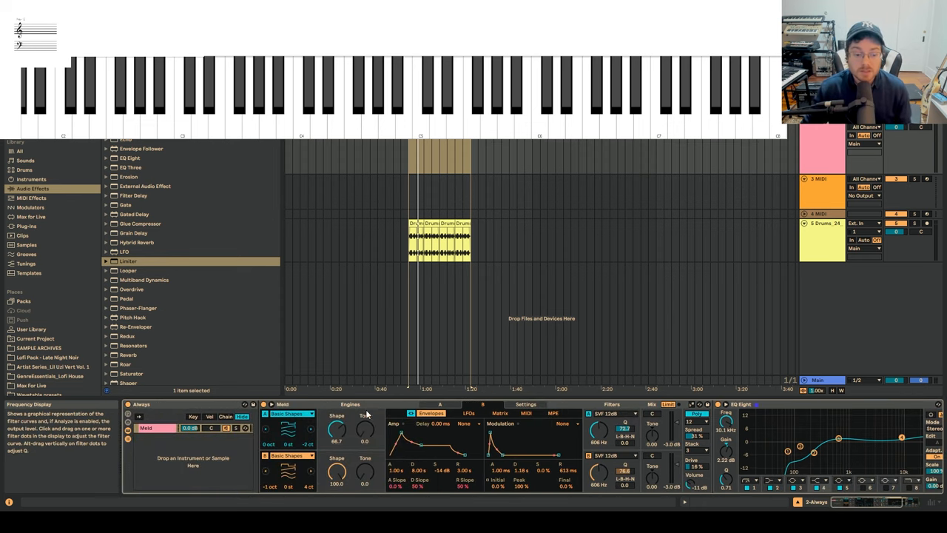
click(500, 412)
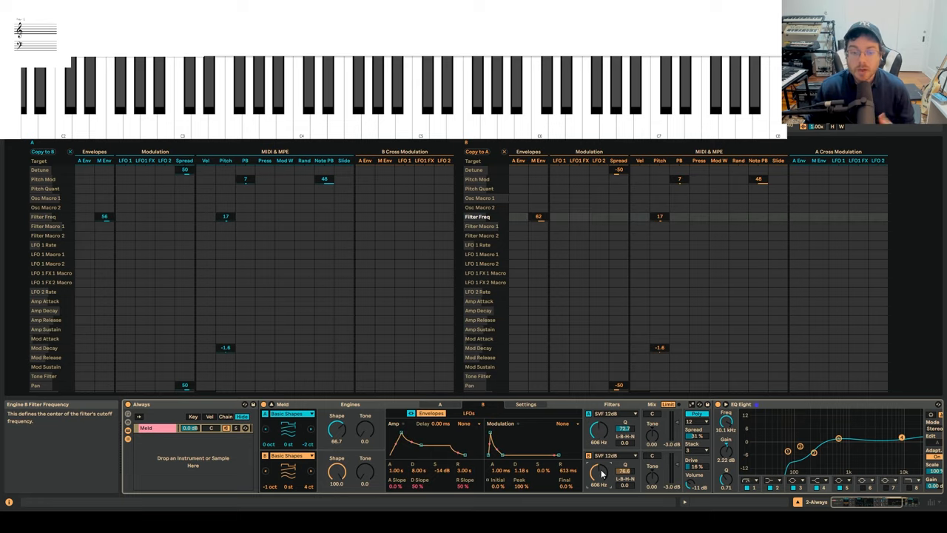
click(439, 404)
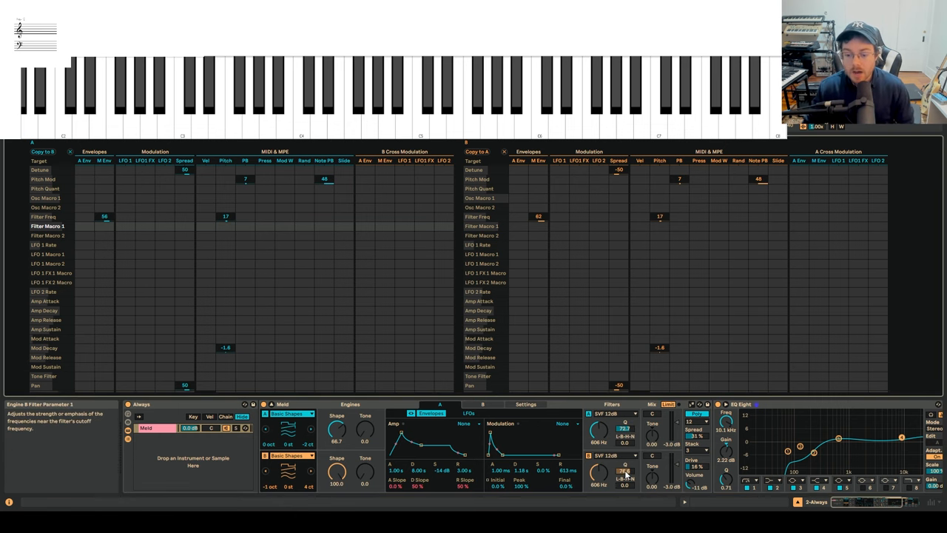
click(659, 225)
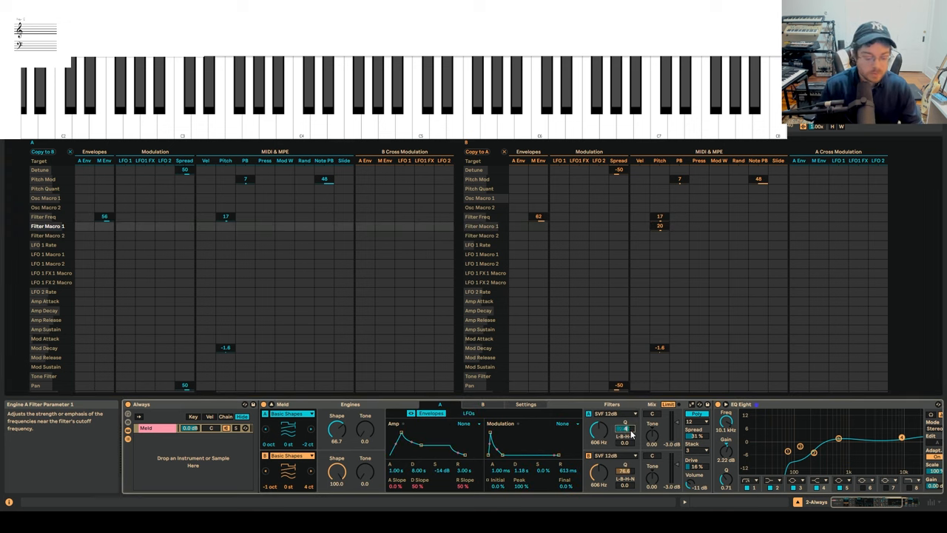
- Audition the pitch-tracked resonance by playing an A minor chord (E, G, A) on the keyboard
click(483, 404)
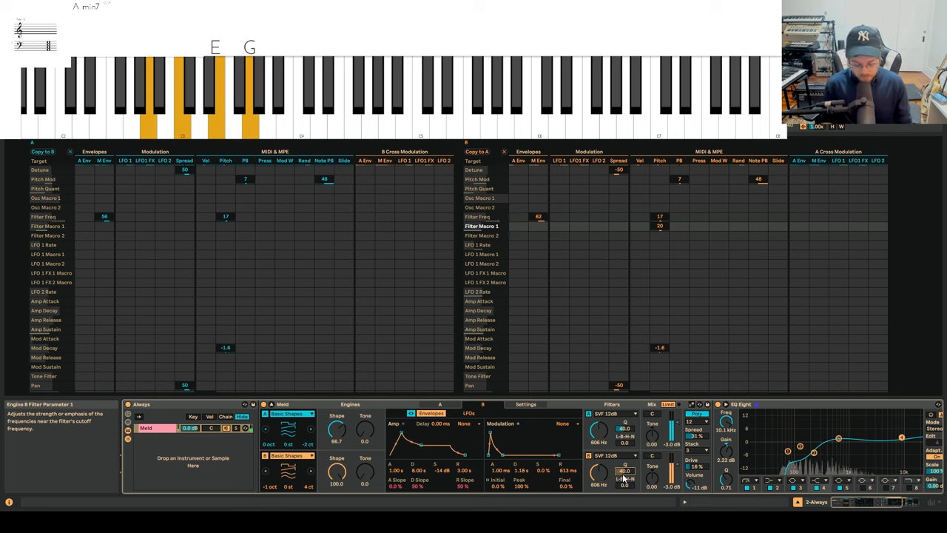
click(505, 89)
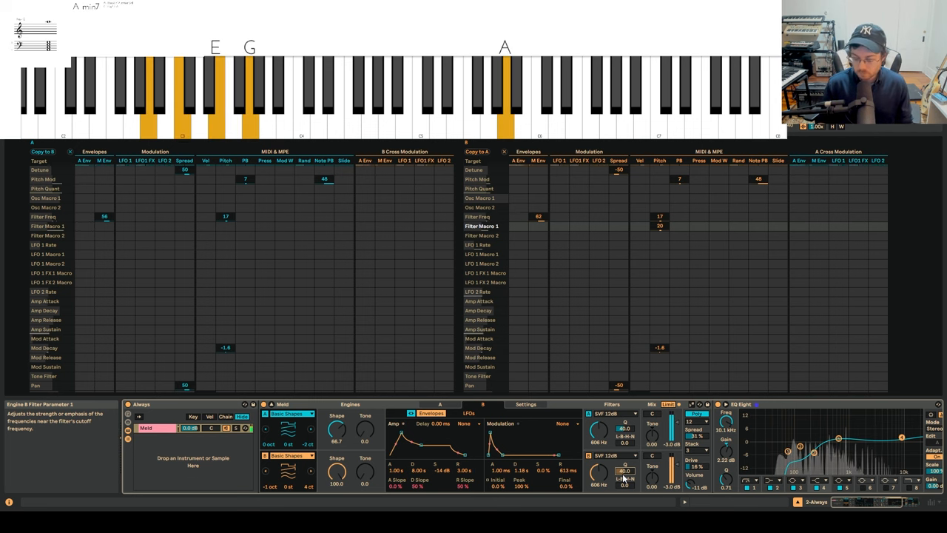